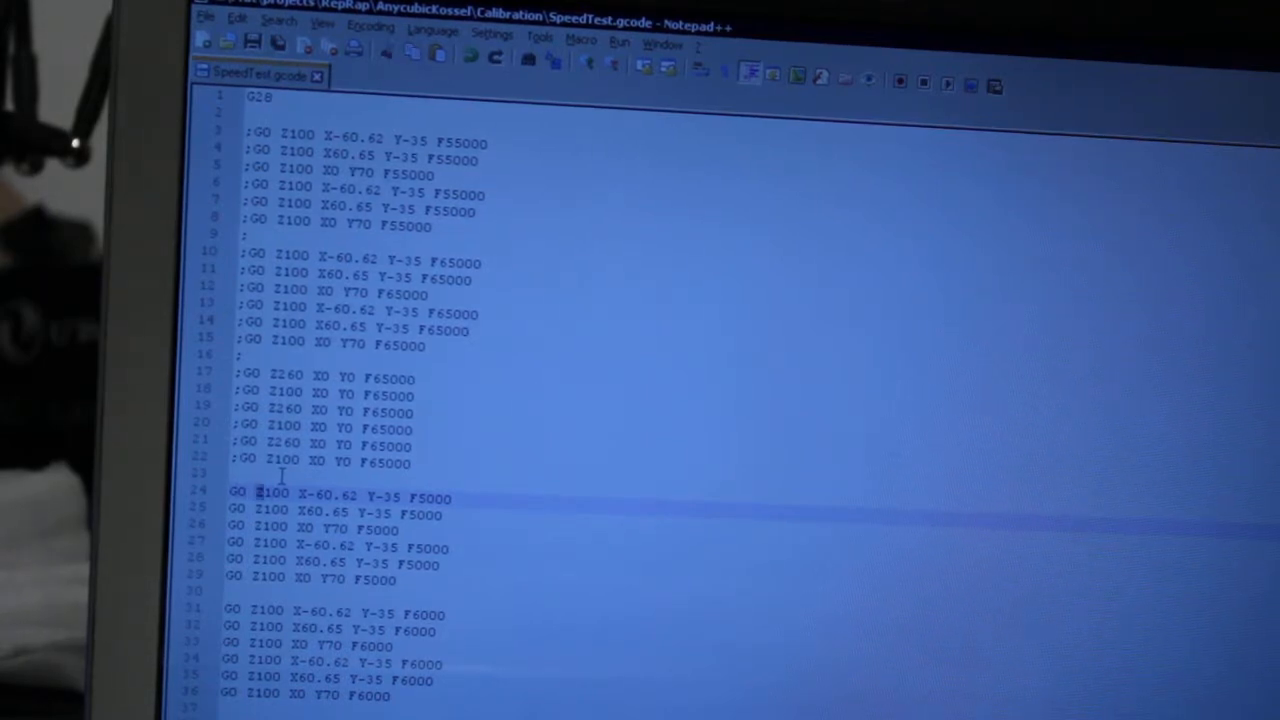
Scroll SpeedTest.gcode down to the triangle move blocks climbing from F17000 through F30000
{"action": "double_click", "coordinate": [272, 492]}
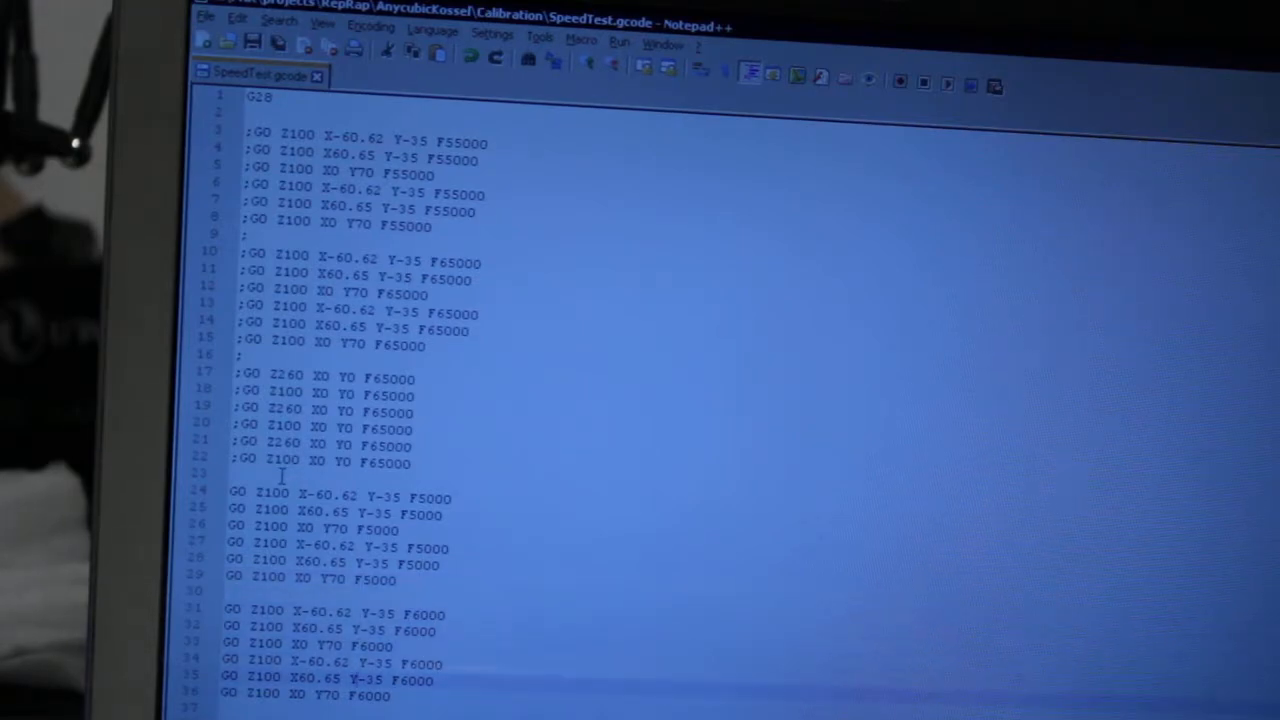
{"action": "scroll", "scroll_direction": "down", "scroll_amount": 3}
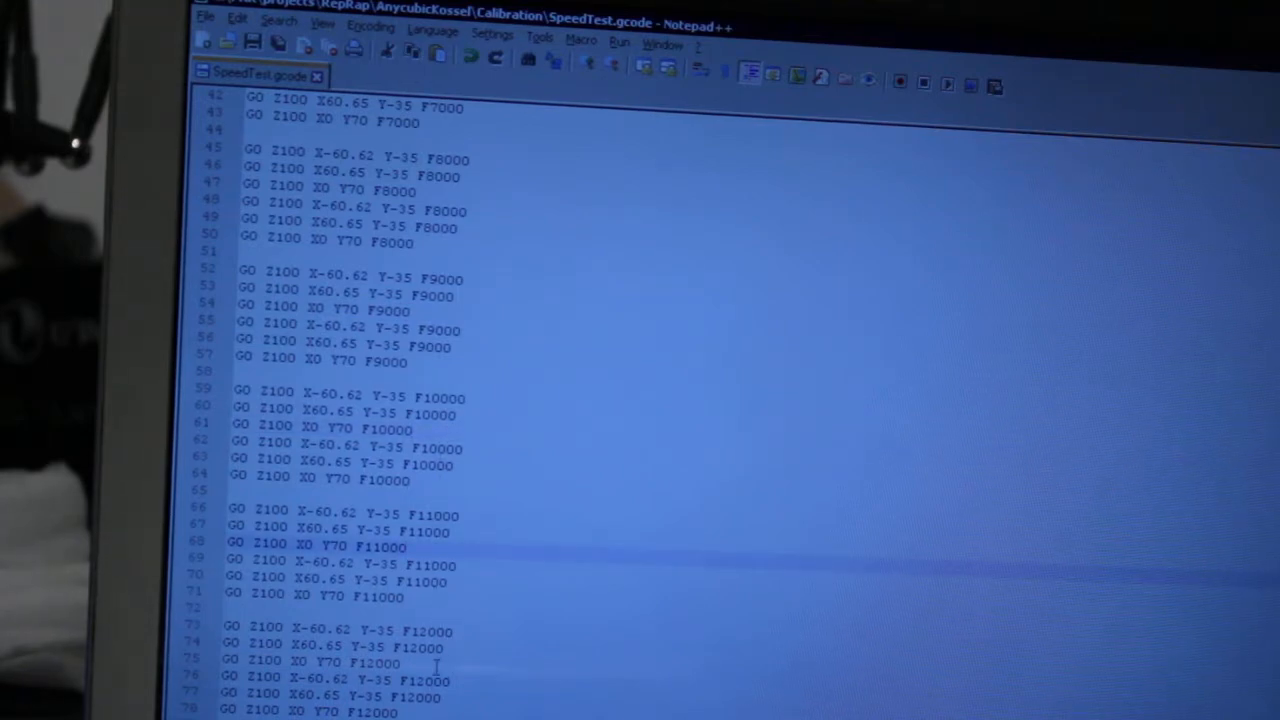
{"action": "scroll", "scroll_direction": "down", "scroll_amount": 3}
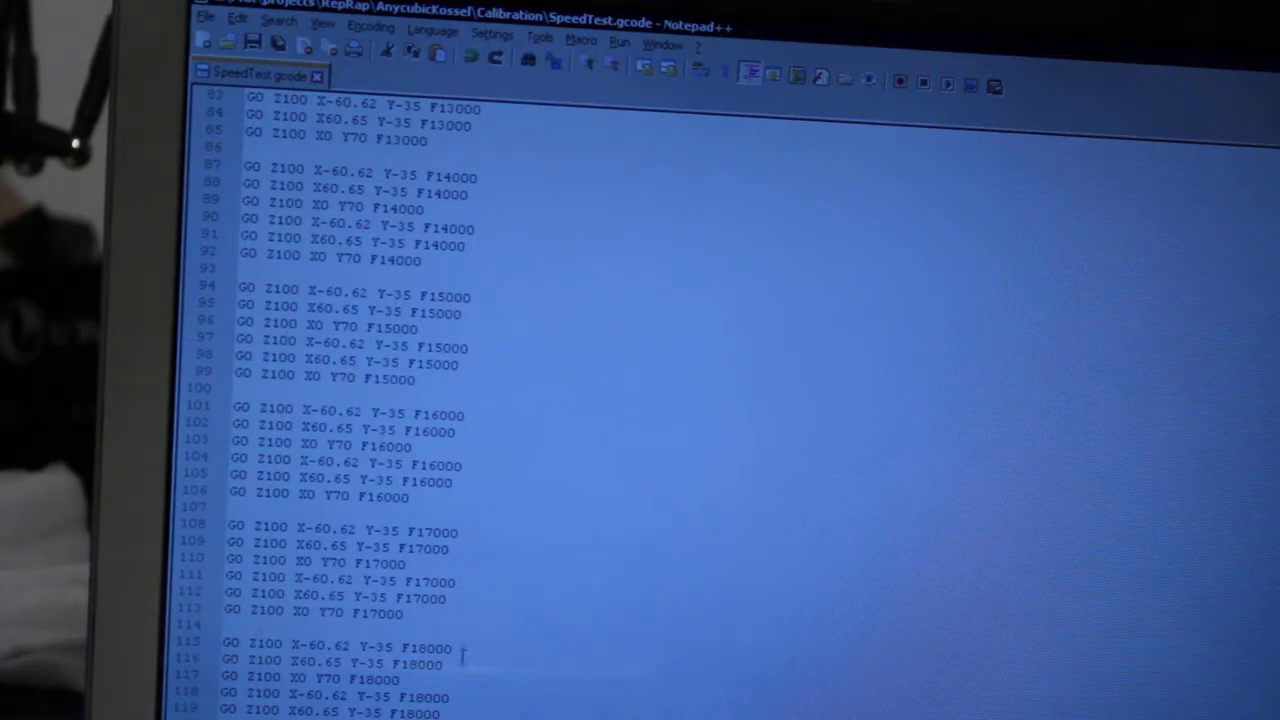
{"action": "scroll", "scroll_direction": "down", "scroll_amount": 3}
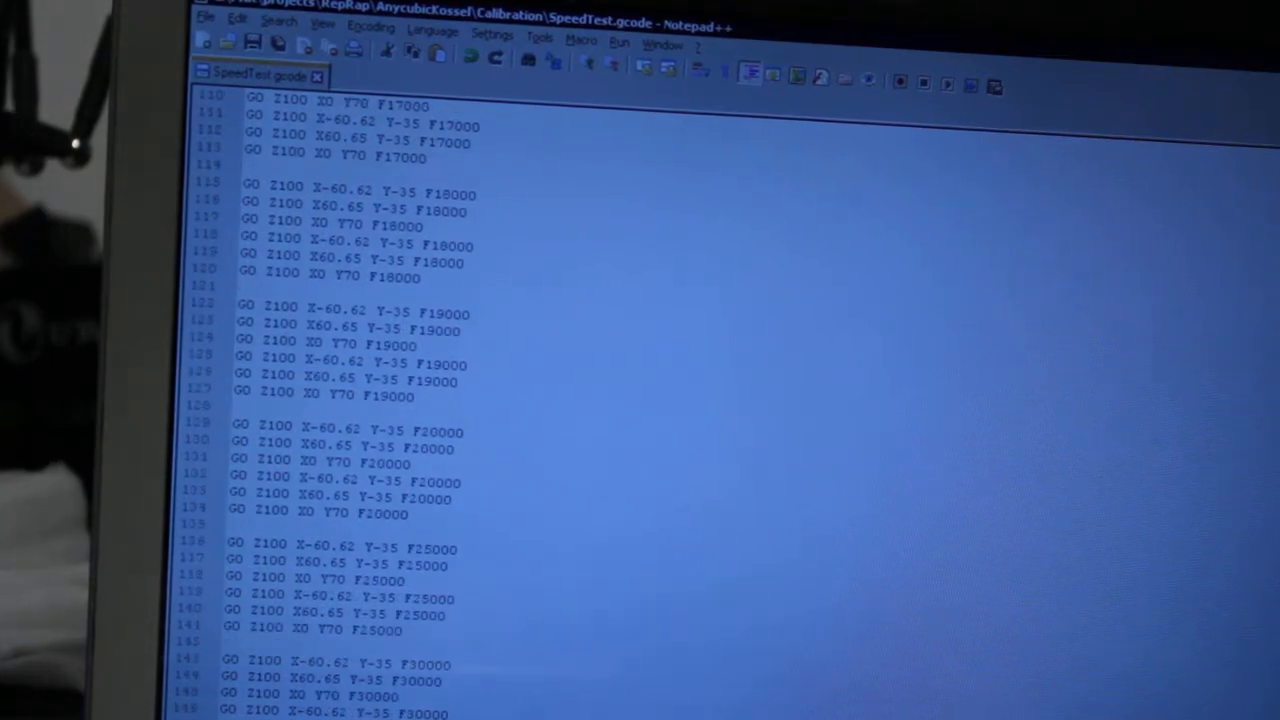